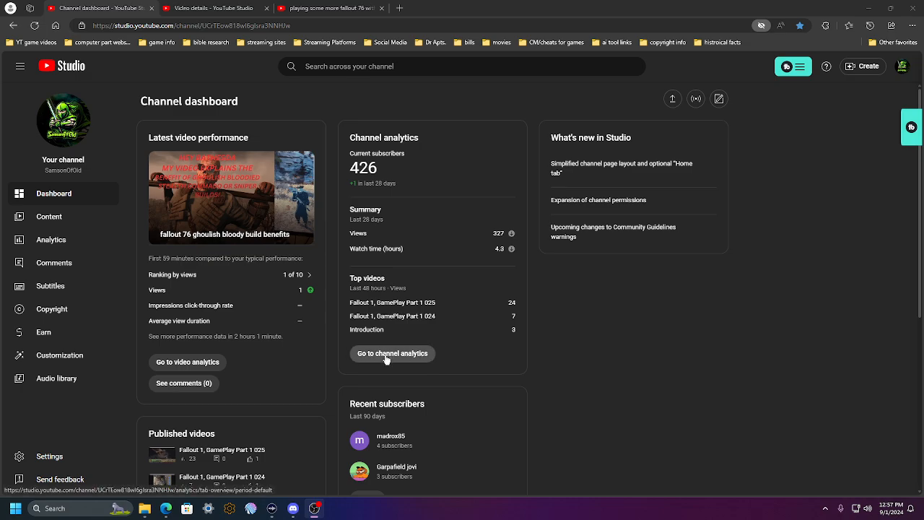
mouse_move(329, 386)
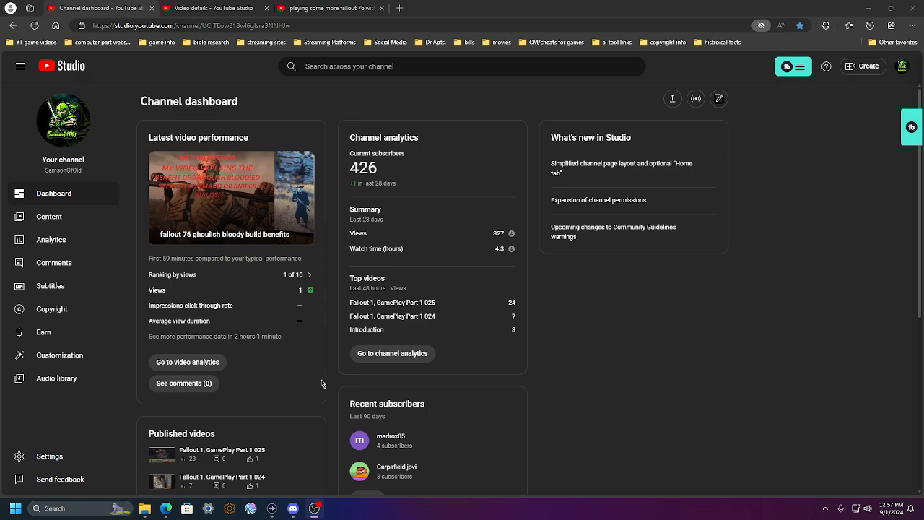
mouse_move(302, 381)
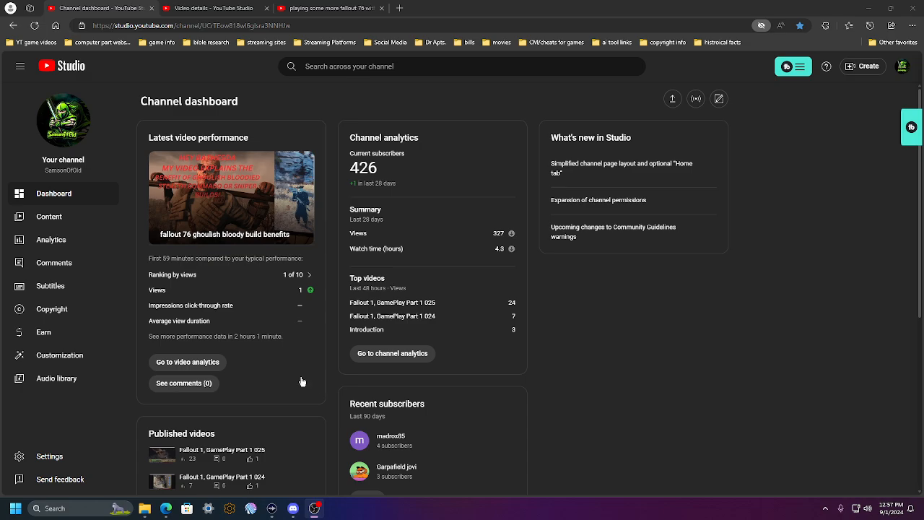
Review the advanced upload default options in channel settings
left_click(49, 455)
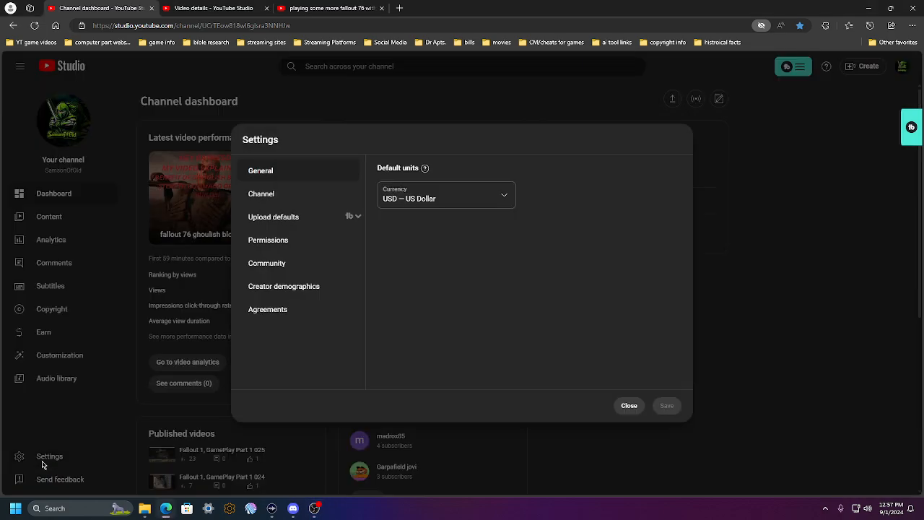
left_click(274, 216)
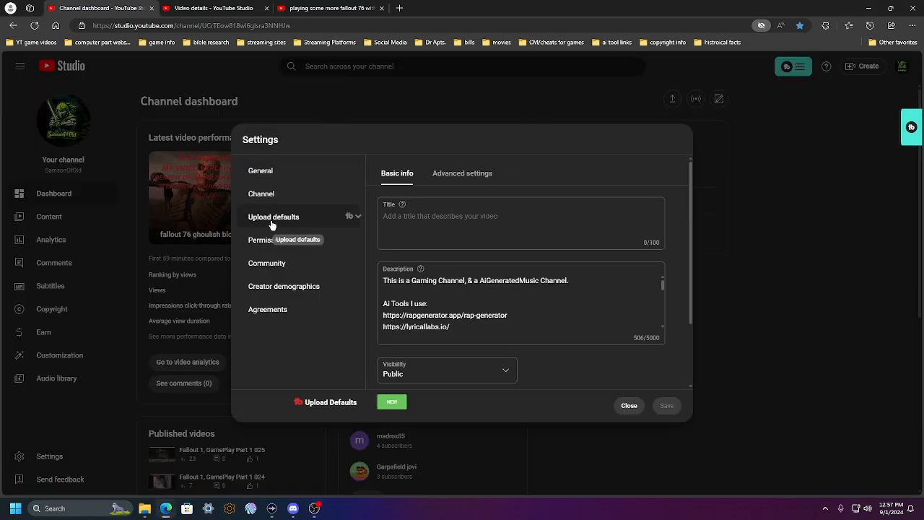
left_click(462, 173)
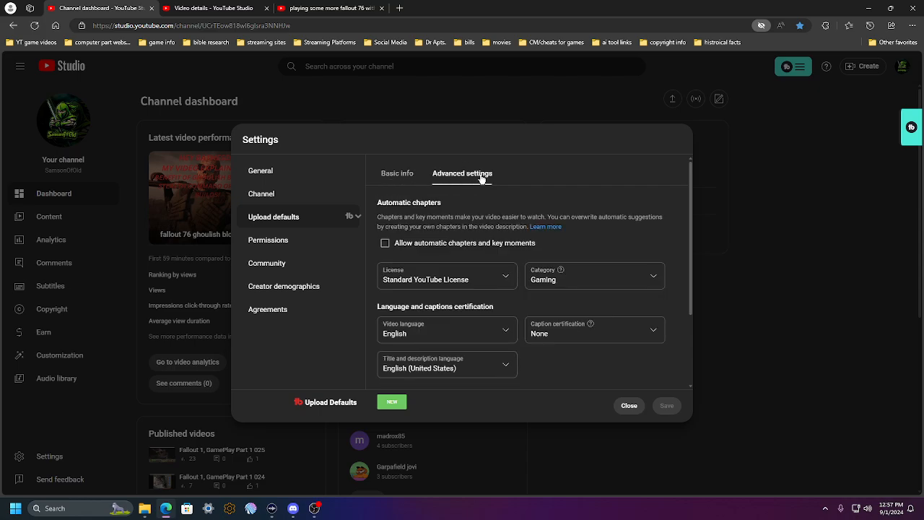
scroll("down", 3)
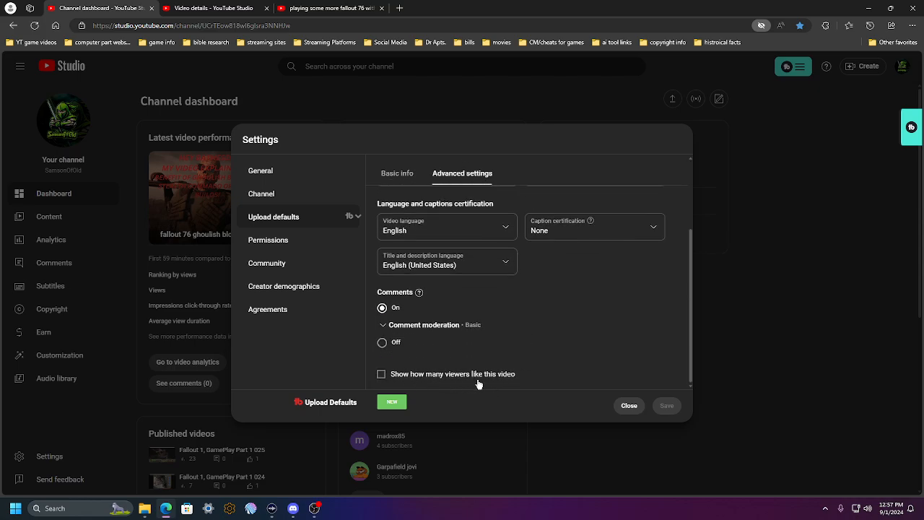
mouse_move(433, 361)
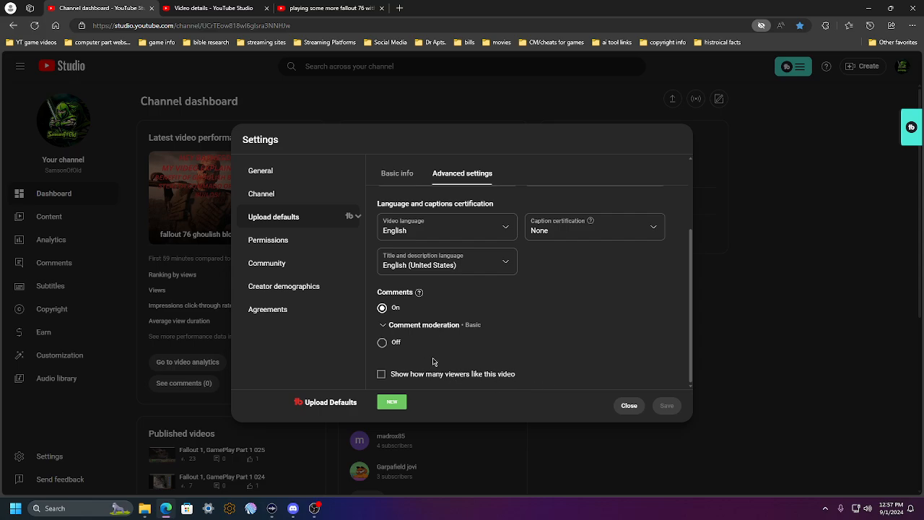
mouse_move(684, 410)
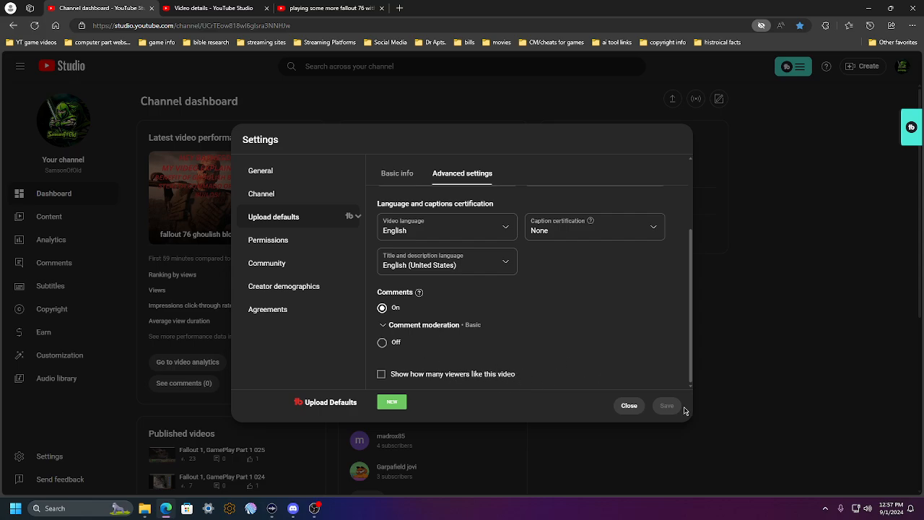
Close settings unchanged and go to the Fallout 76 video's details page
left_click(629, 405)
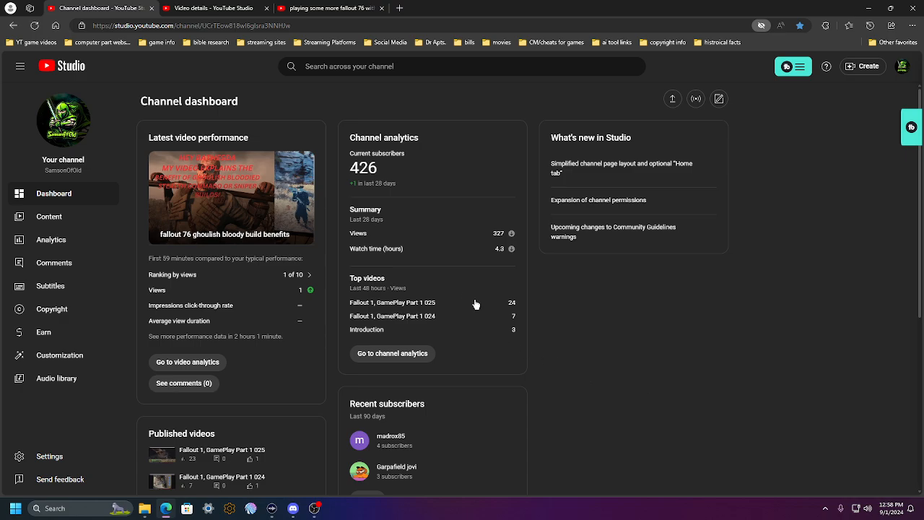
mouse_move(443, 283)
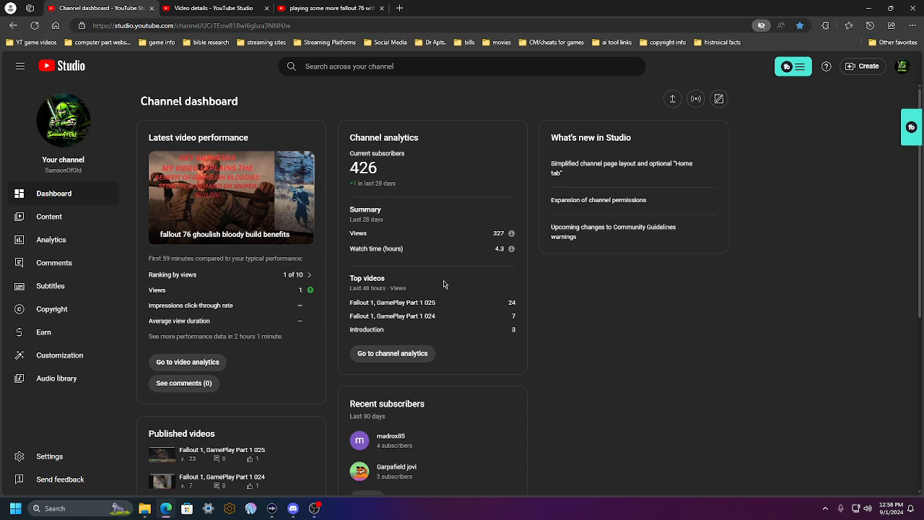
left_click(209, 8)
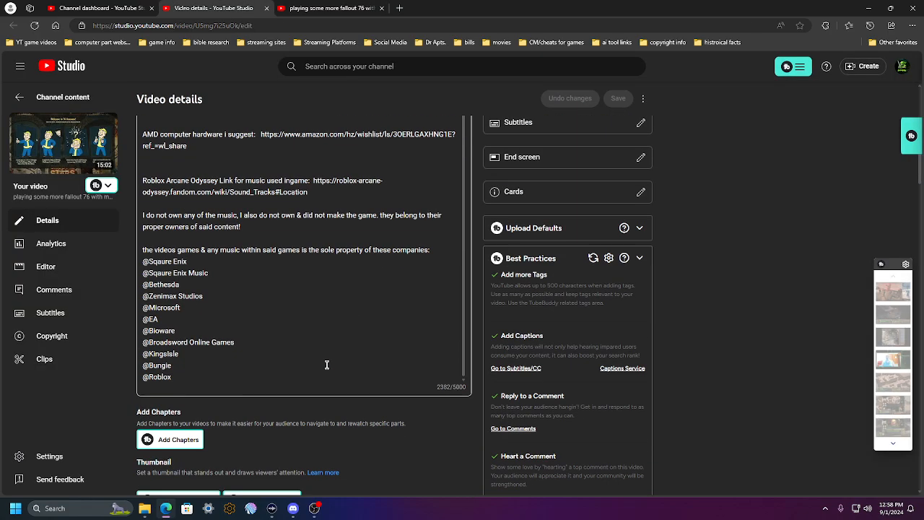
scroll("down", 3)
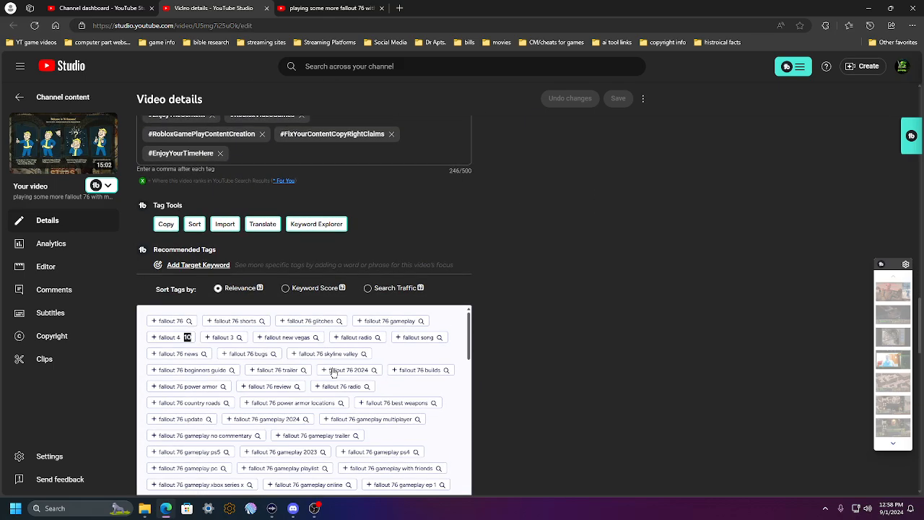
Uncheck 'Show how many viewers like this video' under Comments and ratings, then save
scroll("down", 3)
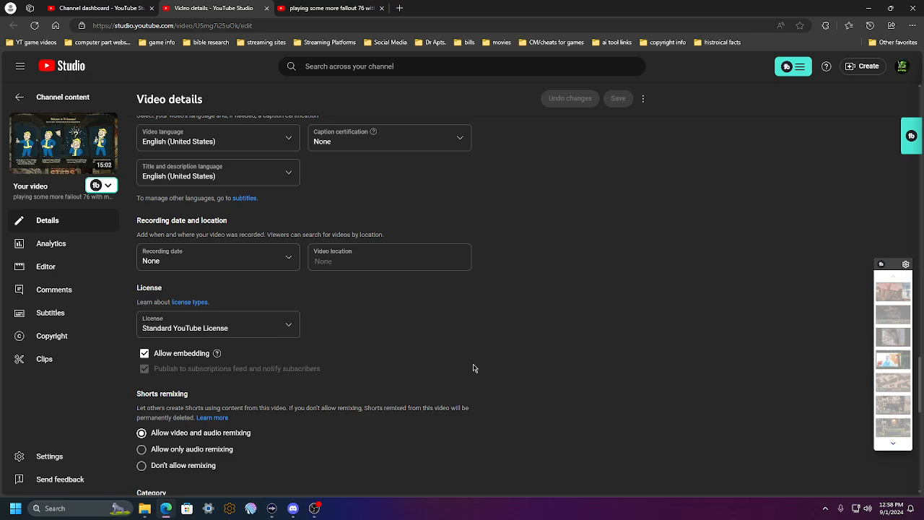
scroll("down", 3)
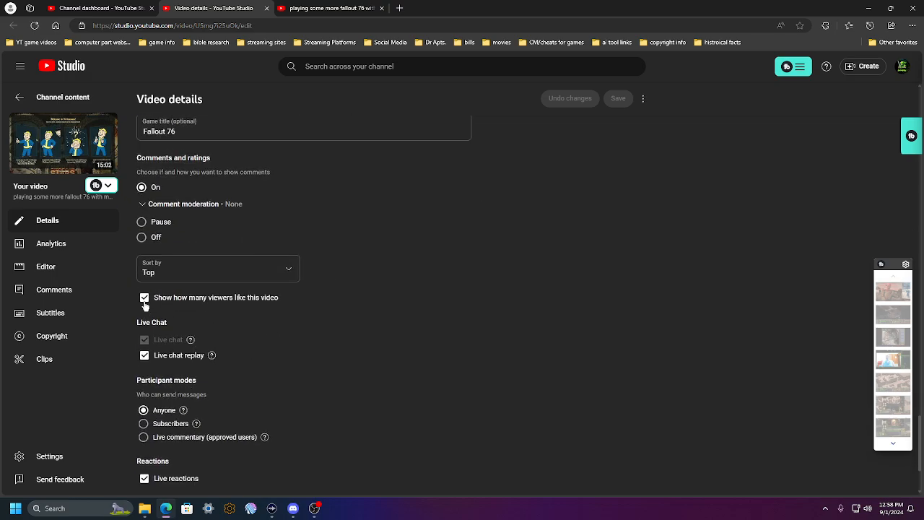
left_click(144, 297)
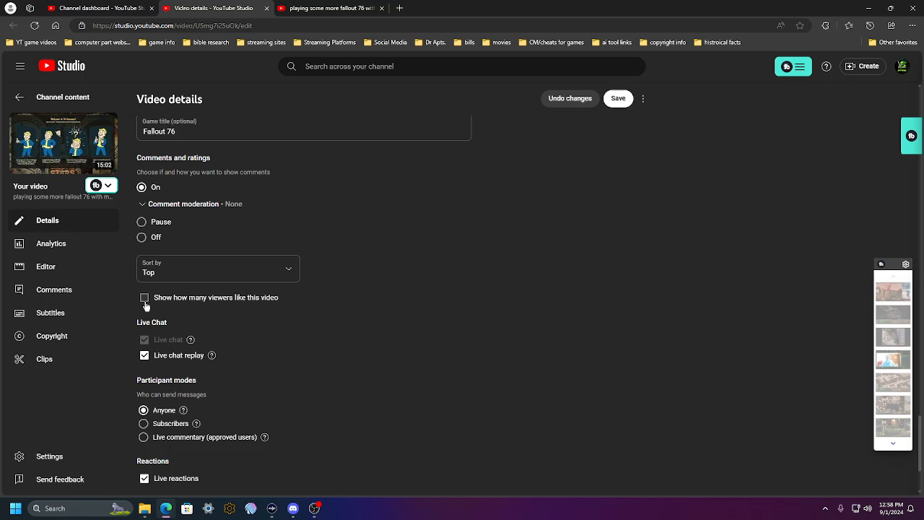
left_click(617, 99)
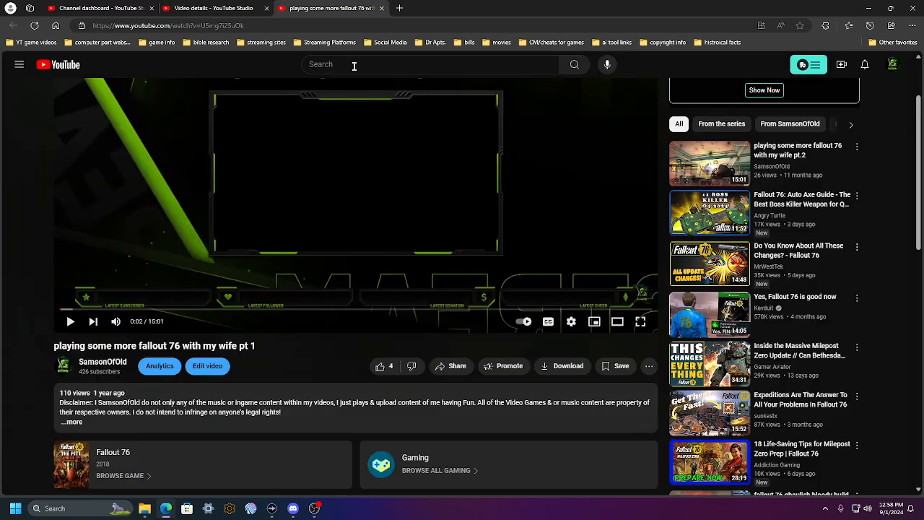
mouse_move(33, 26)
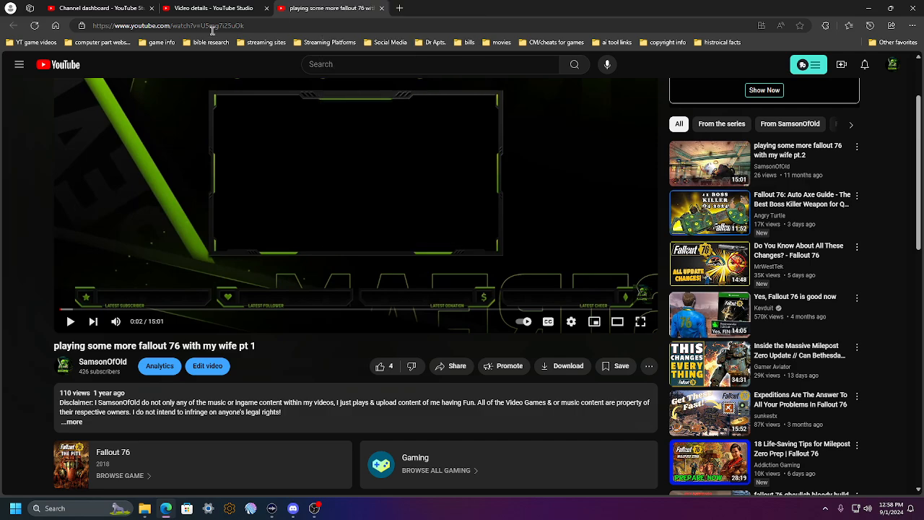
Reload the Fallout 76 watch page to confirm no like count appears
left_click(70, 321)
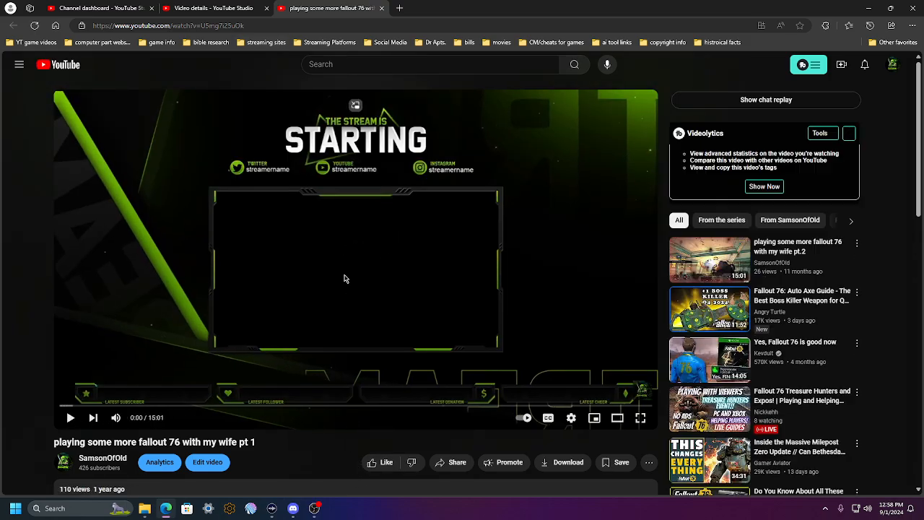
left_click(820, 132)
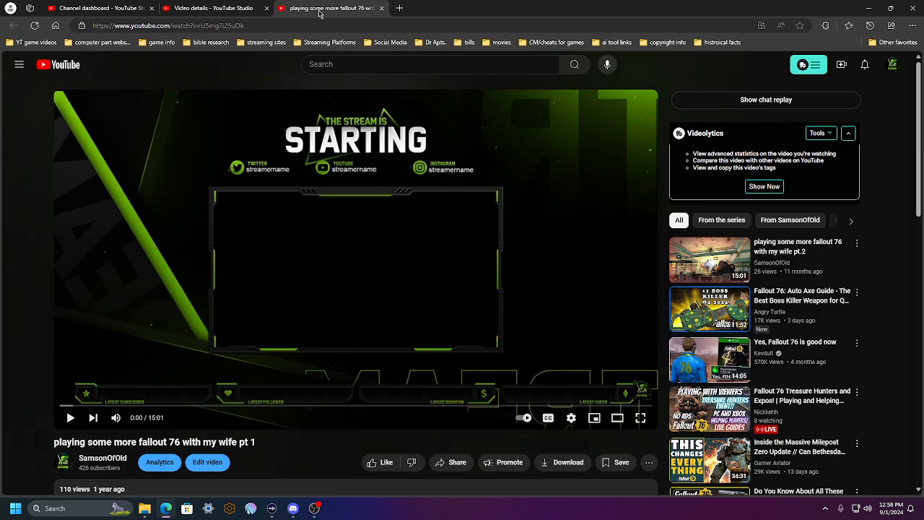
right_click(318, 8)
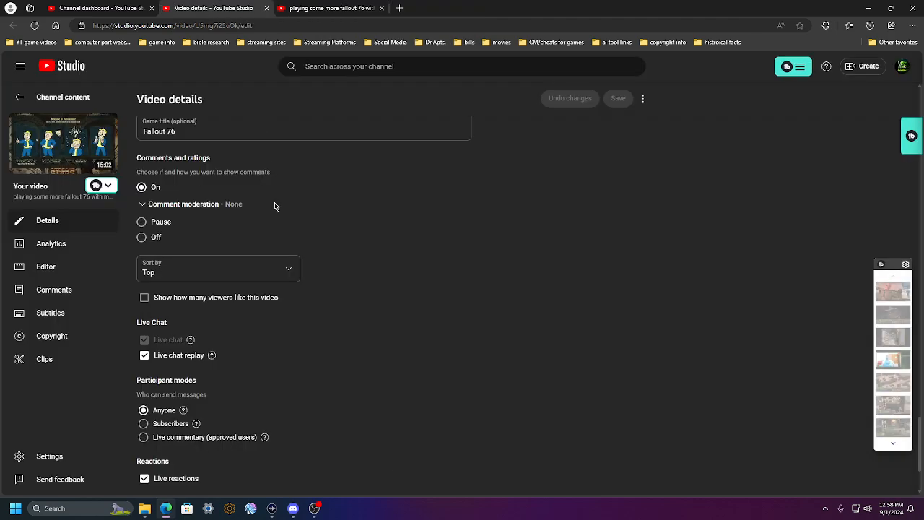
Re-check 'Show how many viewers like this video', save, and return to the watch page
scroll("up", 3)
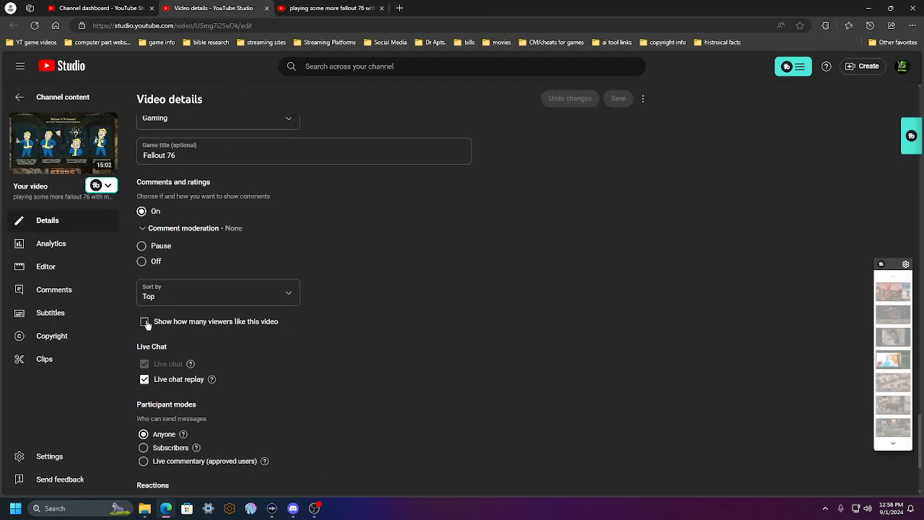
left_click(144, 321)
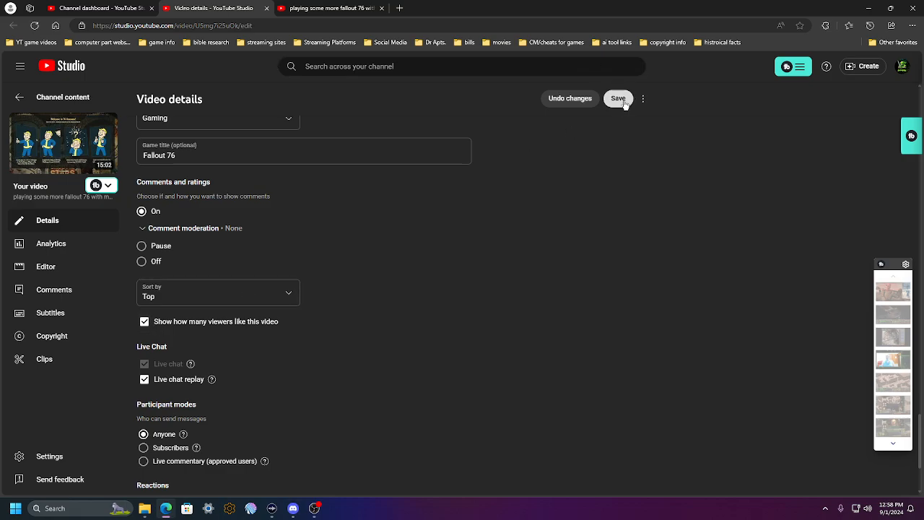
left_click(617, 99)
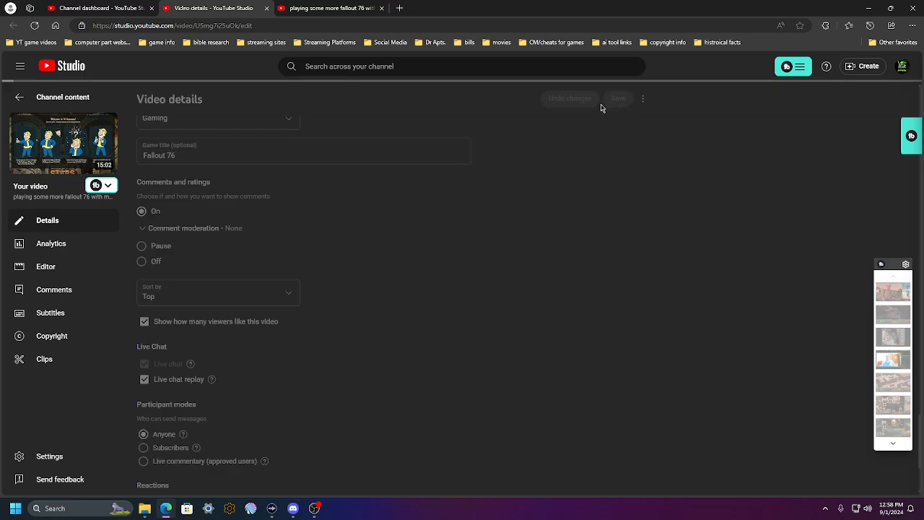
left_click(328, 8)
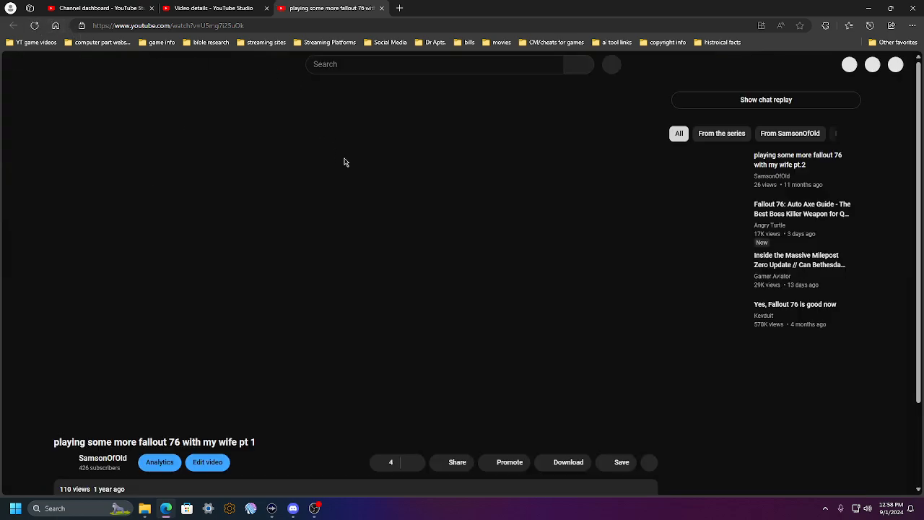
Reload the watch page to confirm the like count of 4 is back
right_click(330, 8)
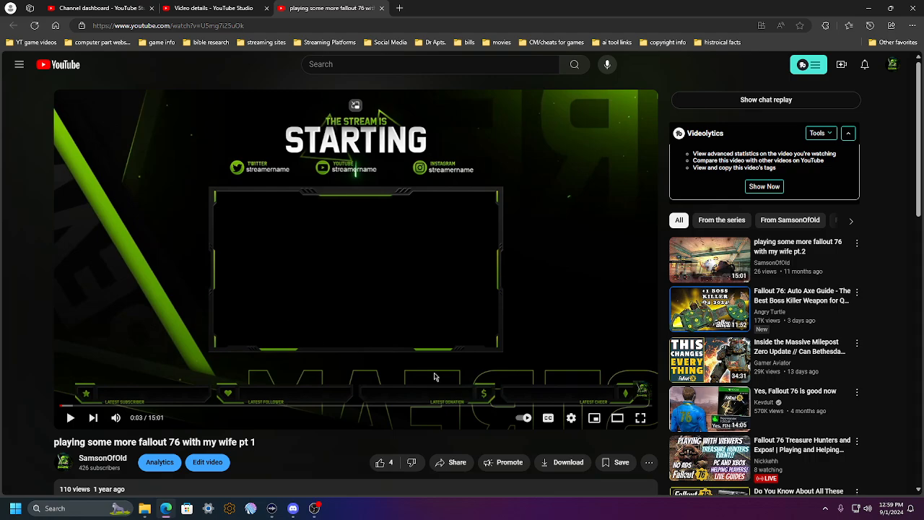
mouse_move(445, 330)
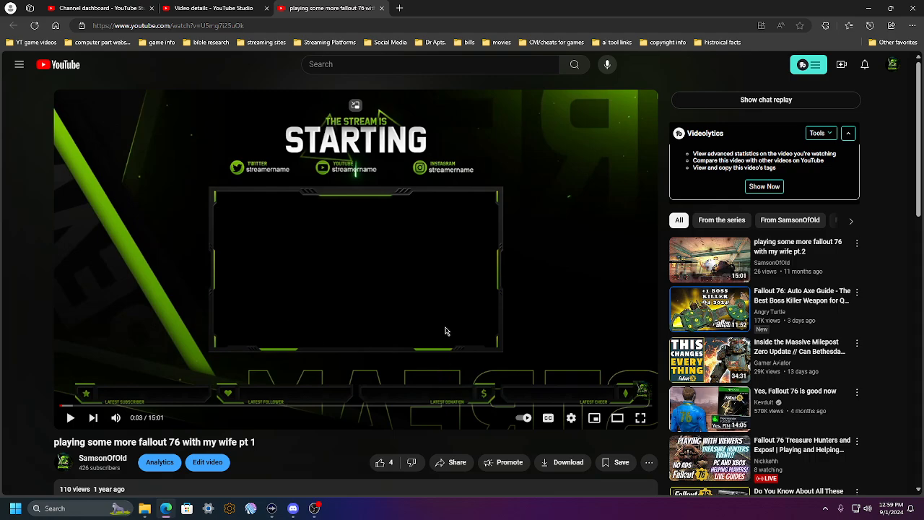